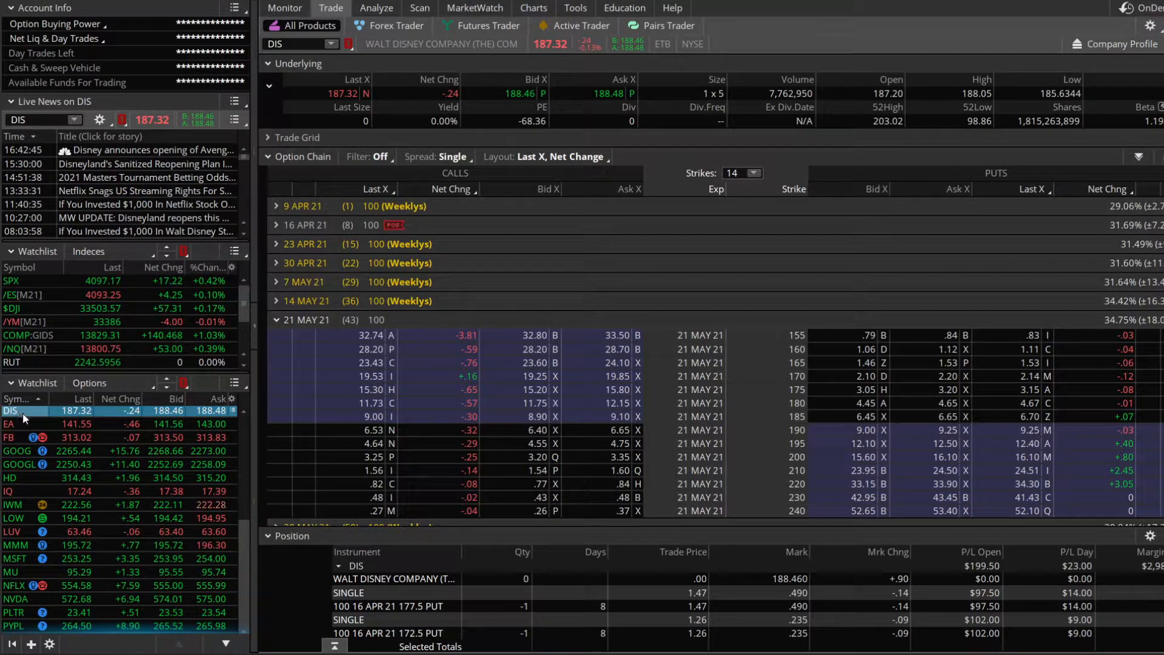
# - Try starting a DIS price alert from the watchlist row and the underlying quote, dismissing it
pyautogui.rightClick(24, 411)
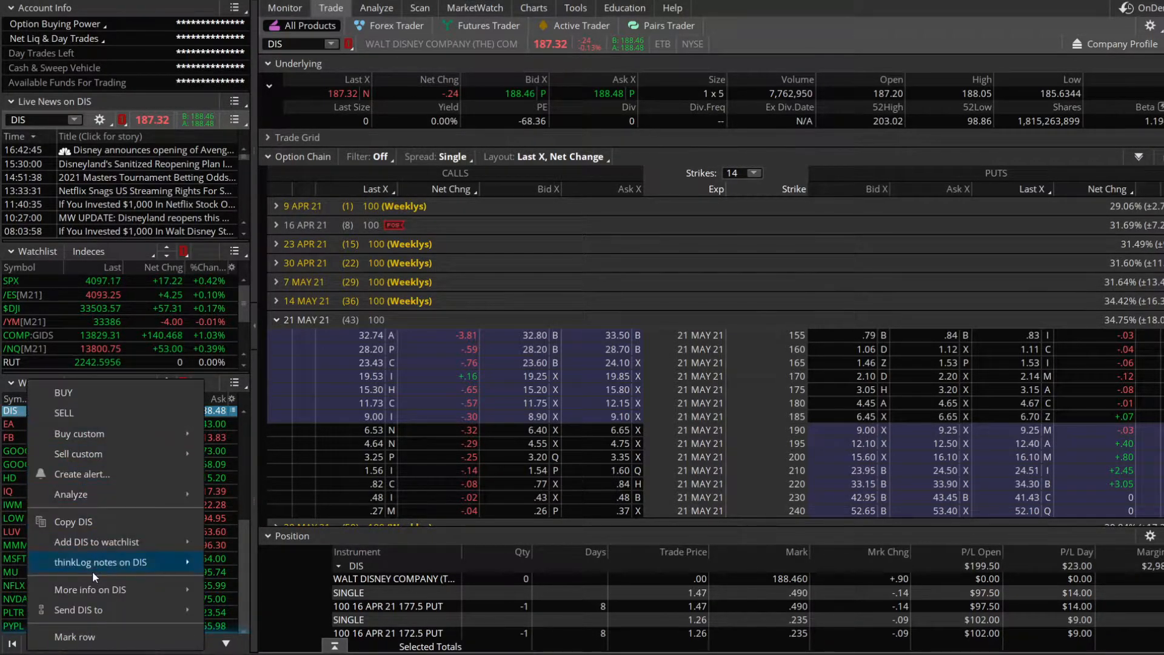
pyautogui.click(82, 474)
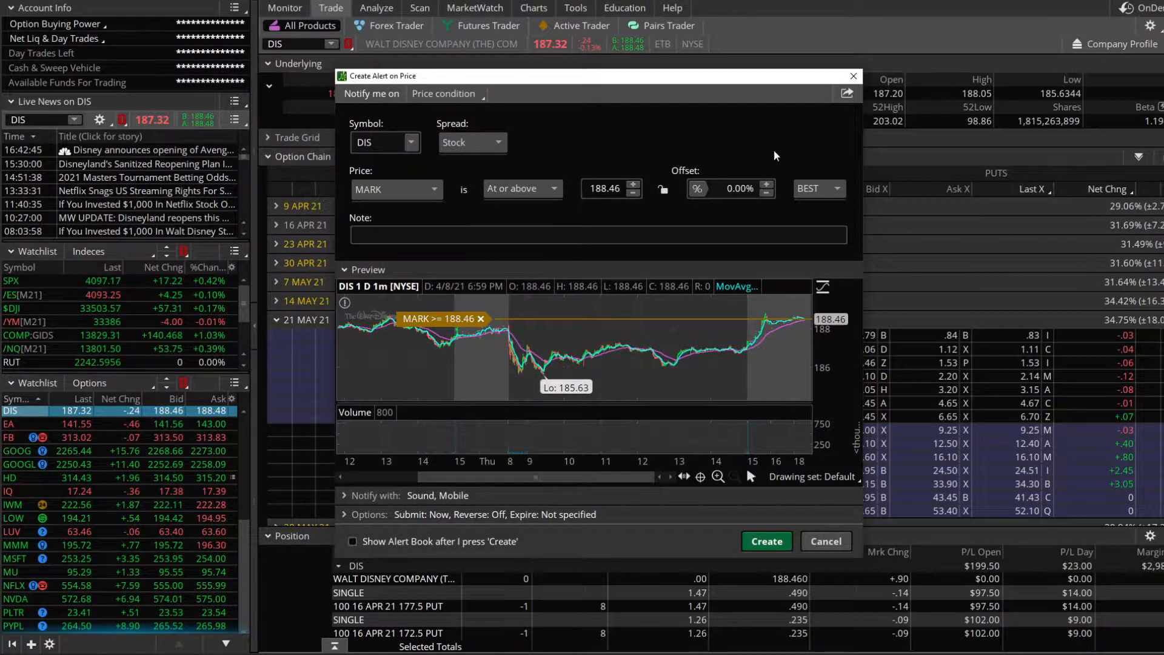
pyautogui.click(825, 541)
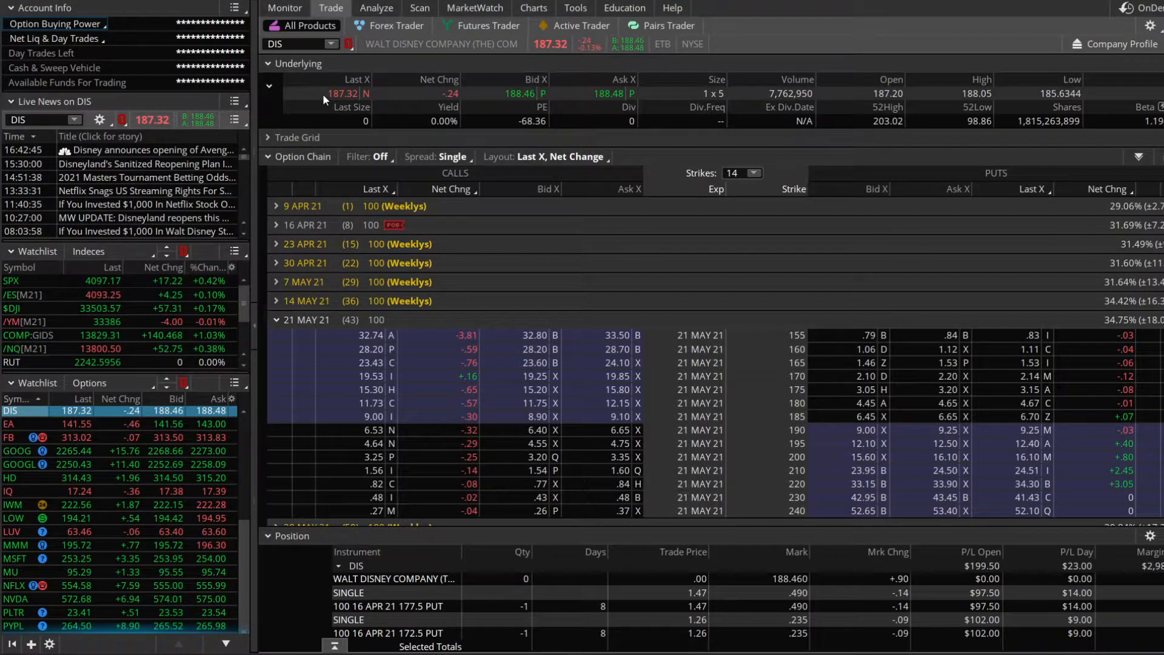
pyautogui.rightClick(342, 93)
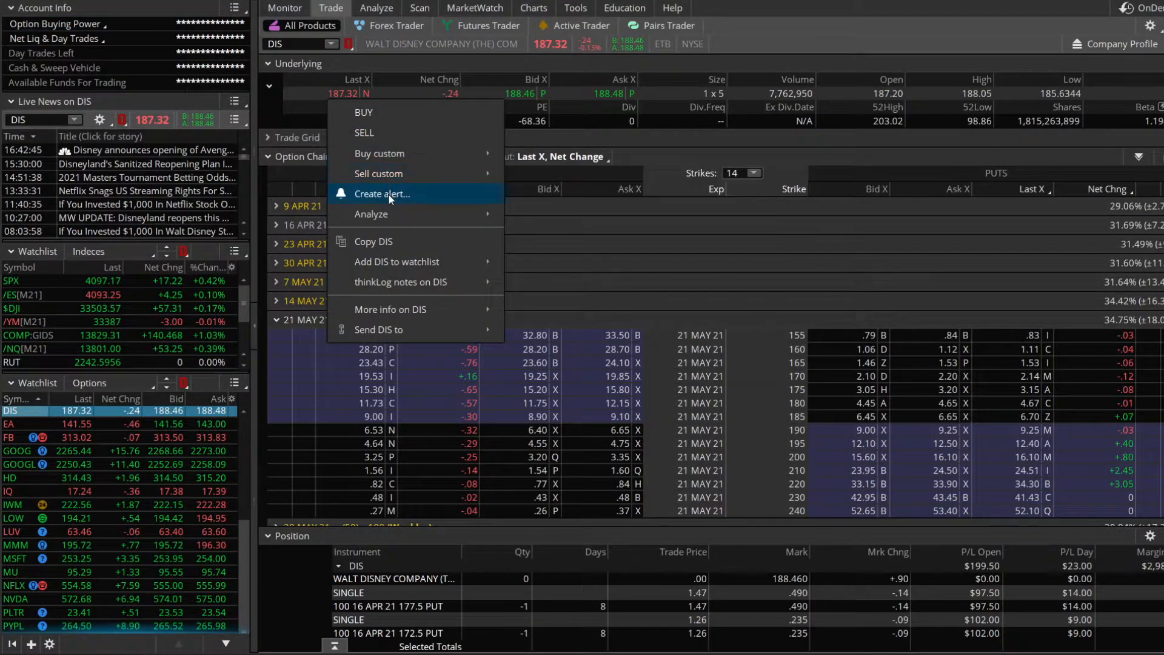
pyautogui.click(382, 194)
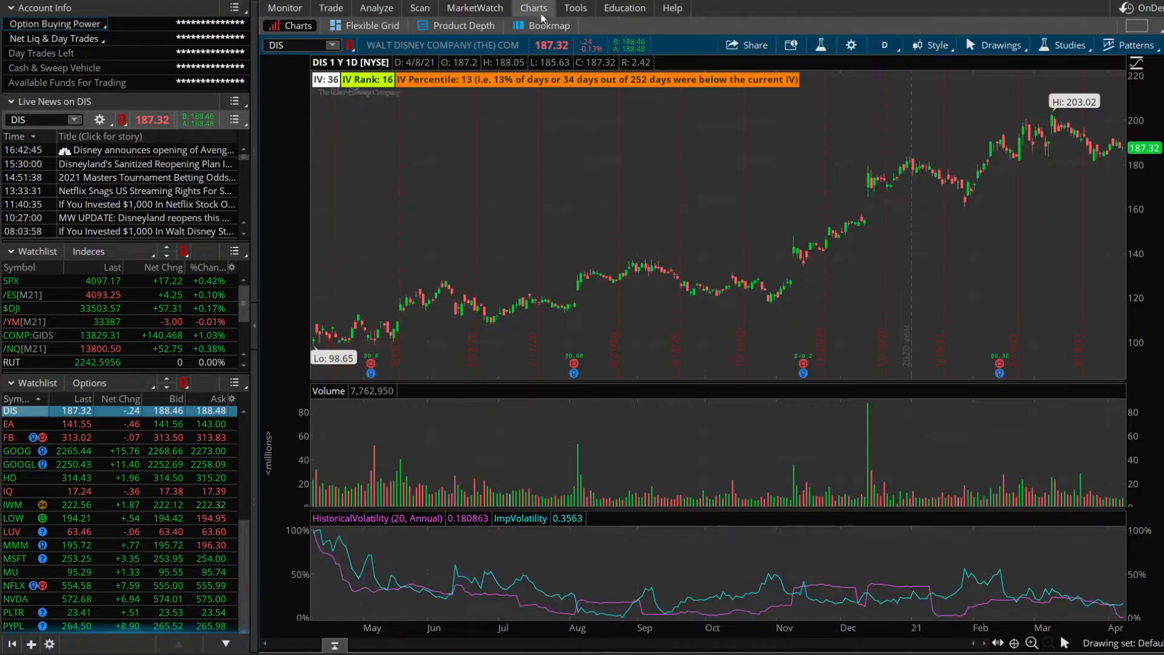
pyautogui.moveTo(711, 204)
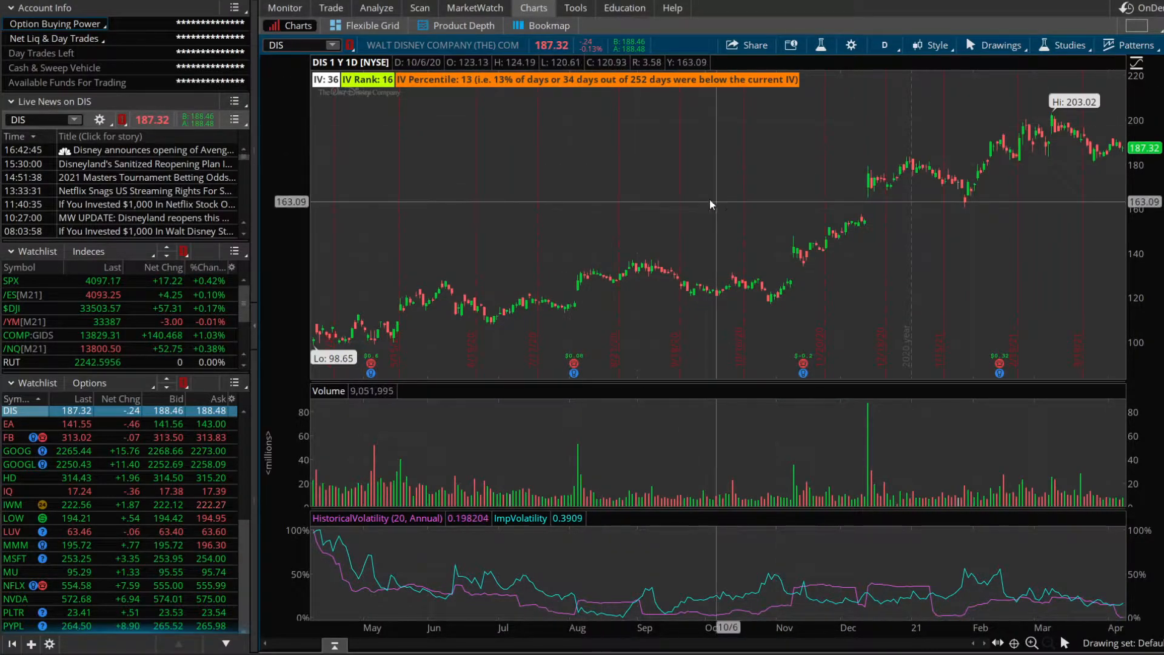
# - Start a DIS price alert from the chart, prefilled mark at or above 174.11
pyautogui.rightClick(711, 204)
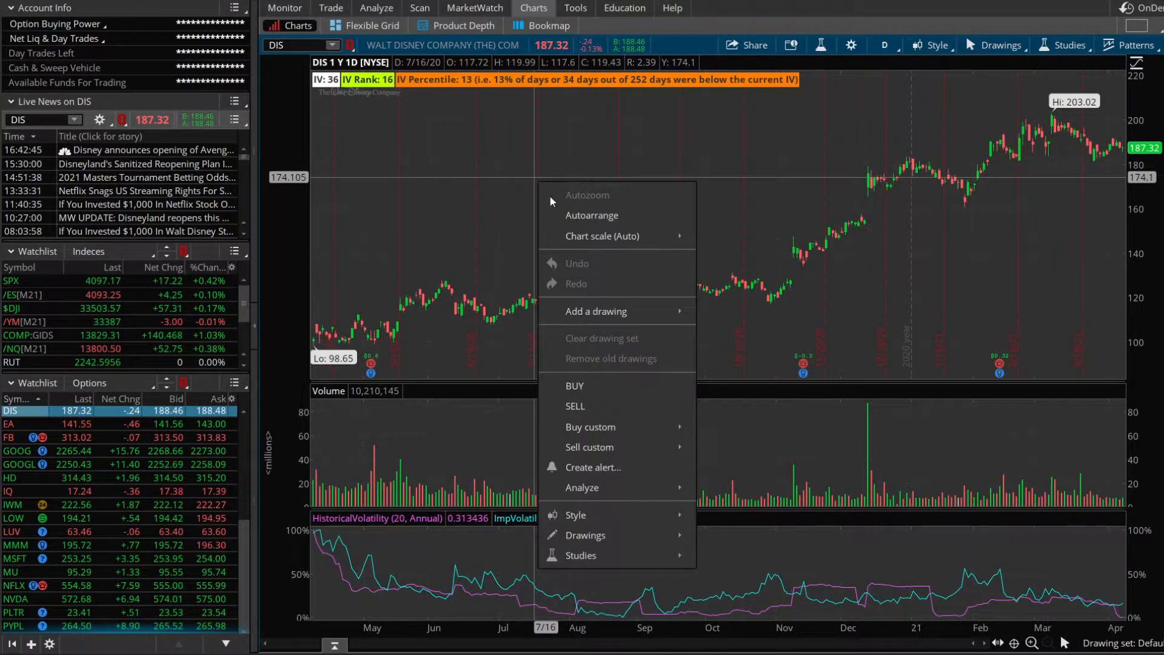
pyautogui.click(594, 467)
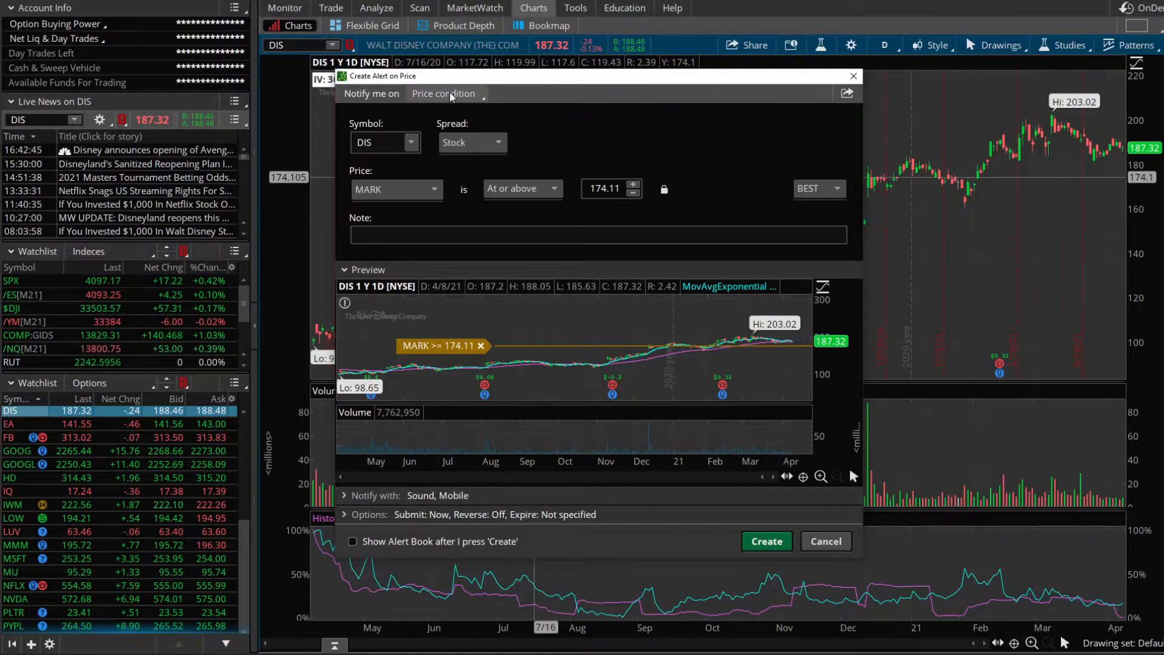
# - Switch the alert to a portfolio metric and choose NET LIQ DAY CHANGE as the metric
pyautogui.click(444, 93)
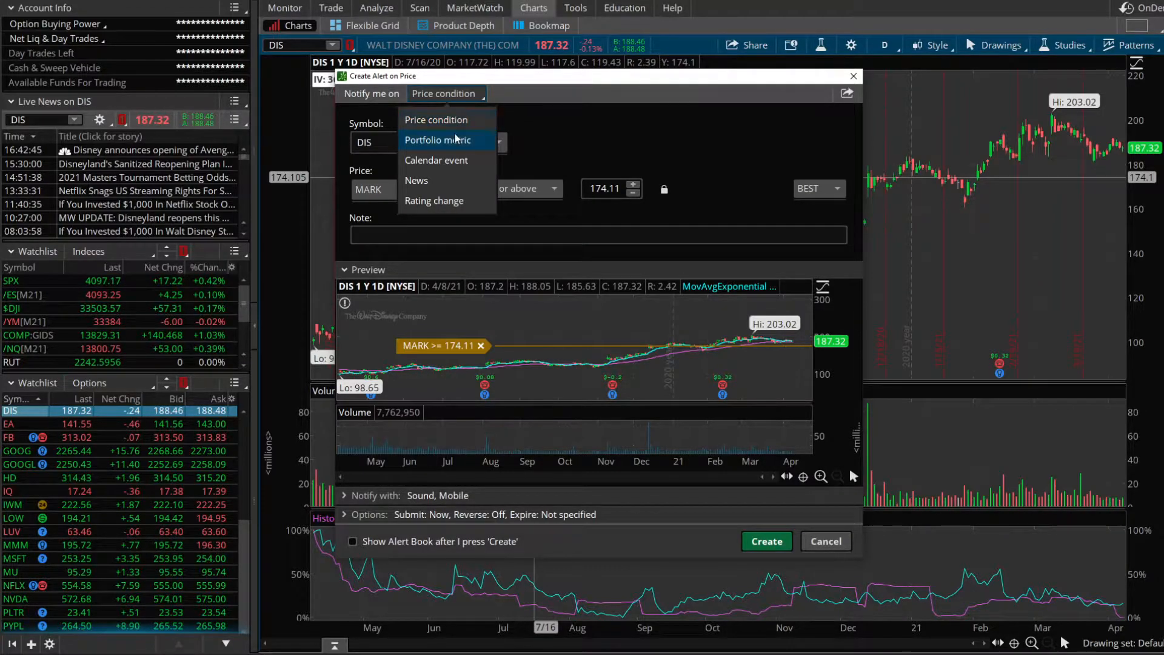
pyautogui.click(437, 139)
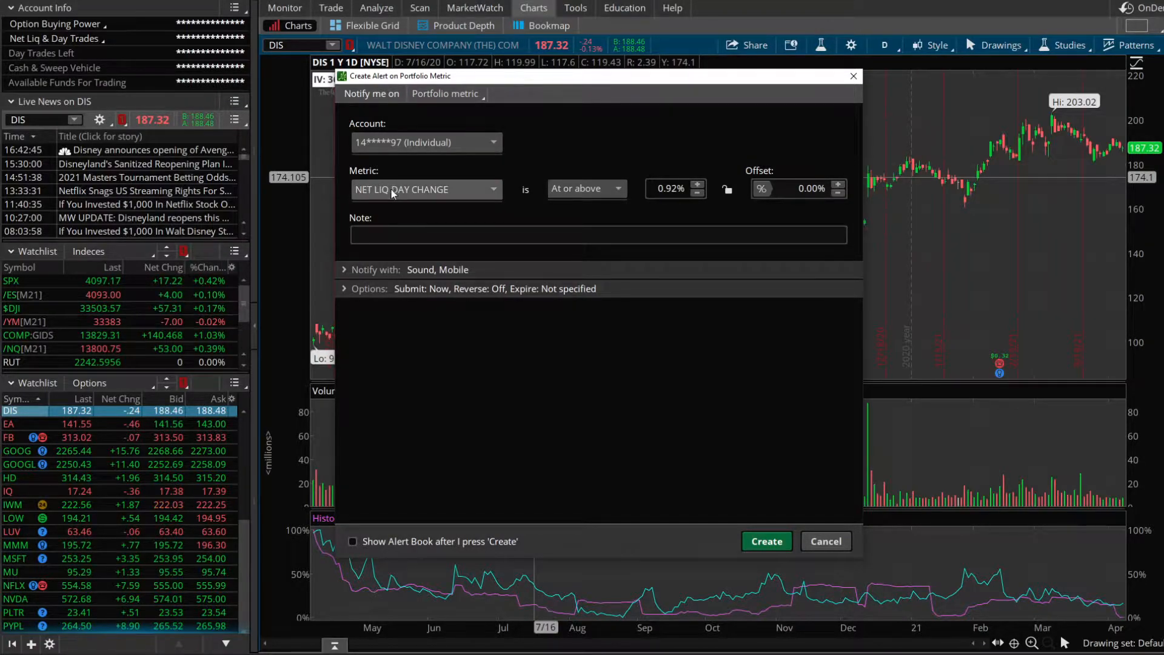
pyautogui.click(426, 189)
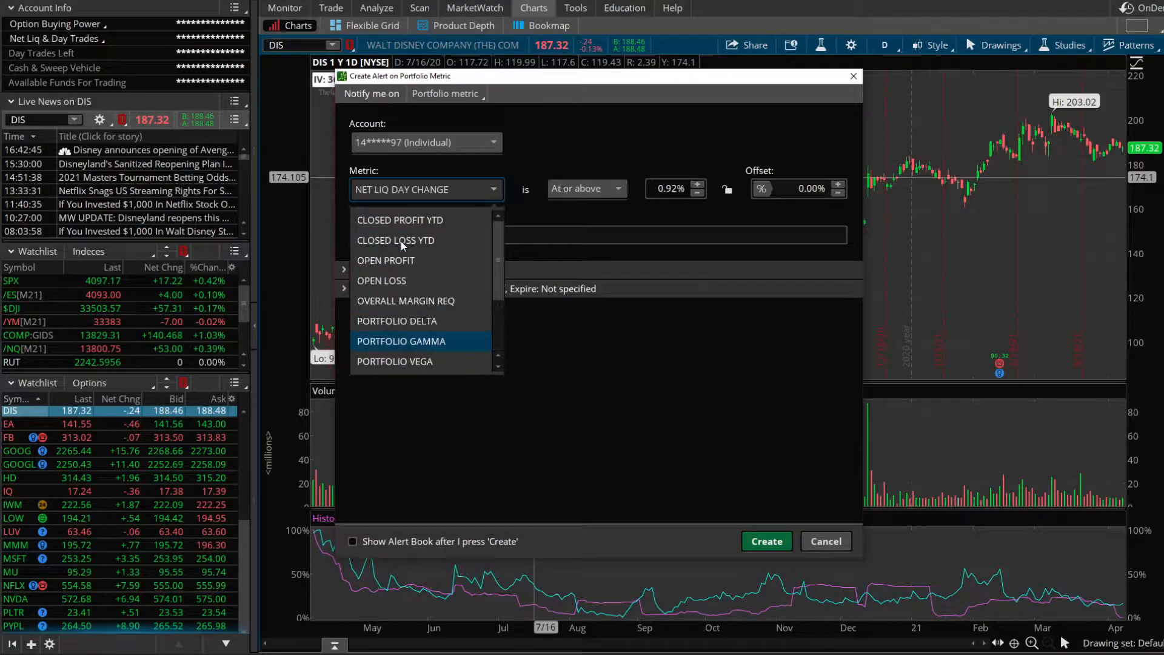
pyautogui.moveTo(396, 320)
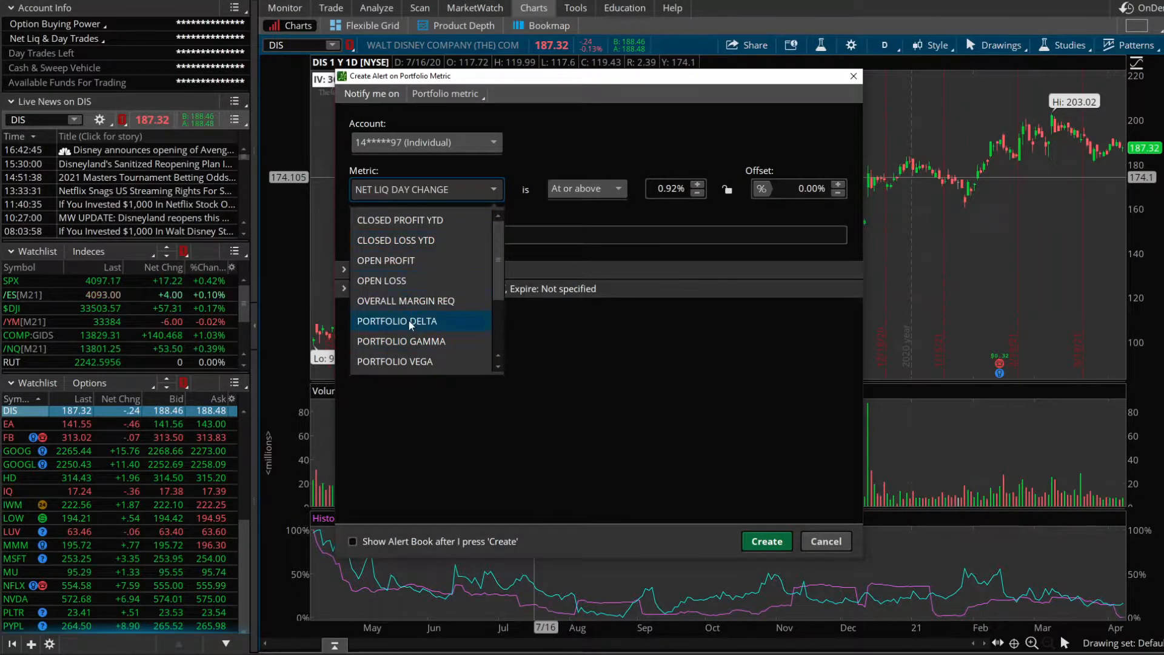
pyautogui.moveTo(415, 365)
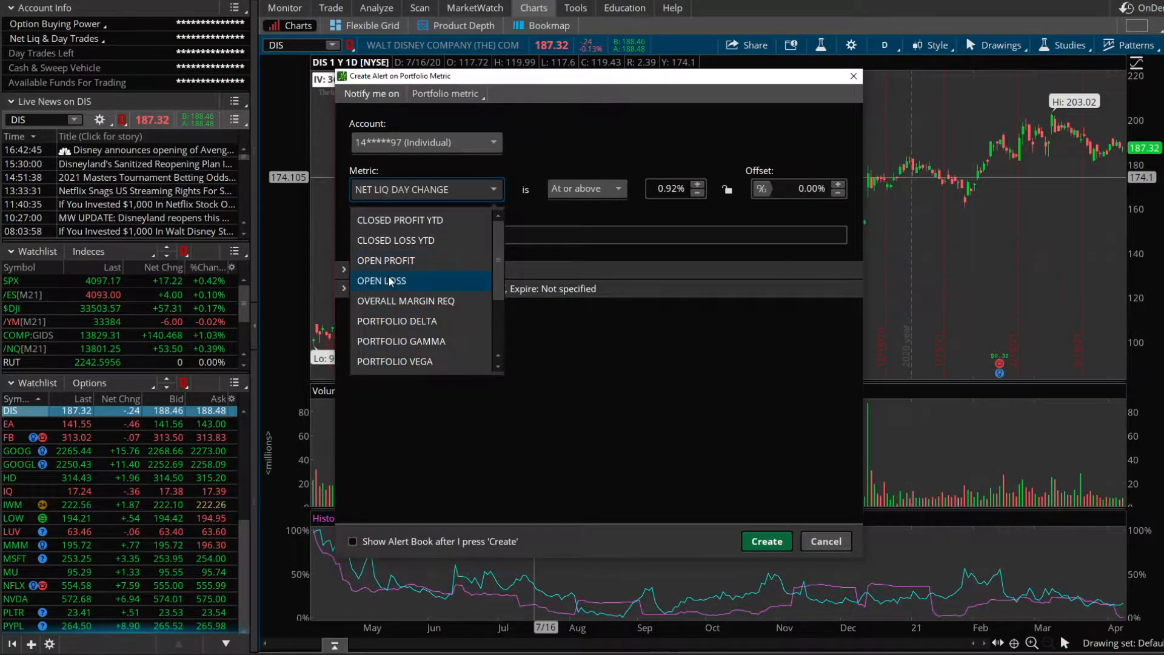
pyautogui.moveTo(396, 320)
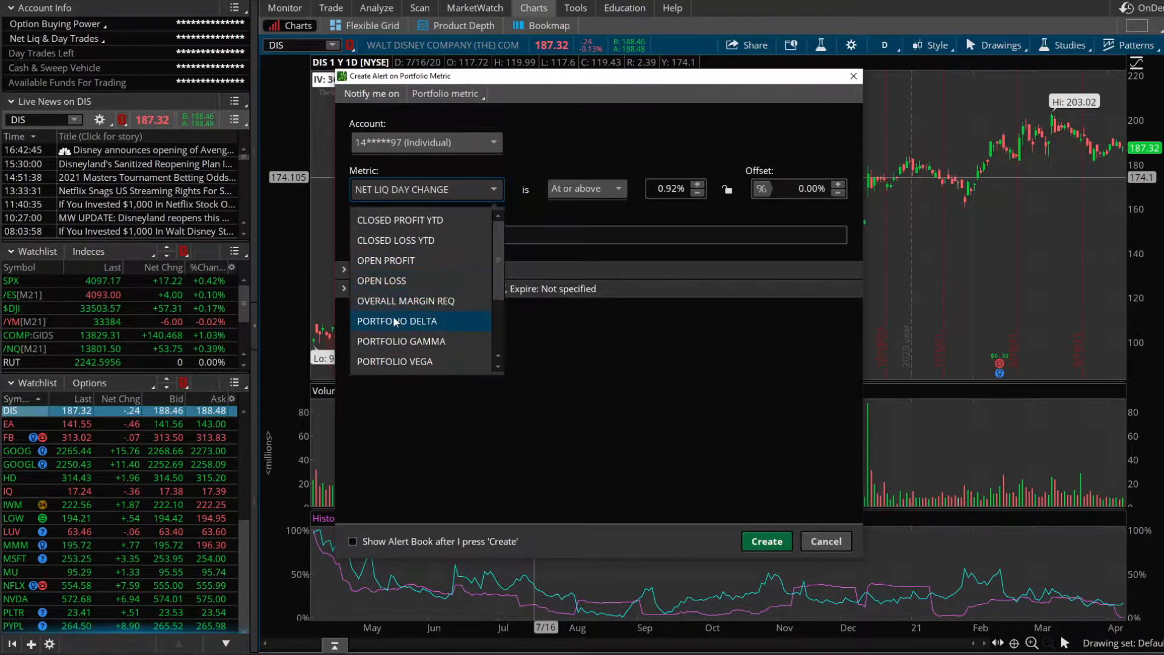
pyautogui.moveTo(407, 330)
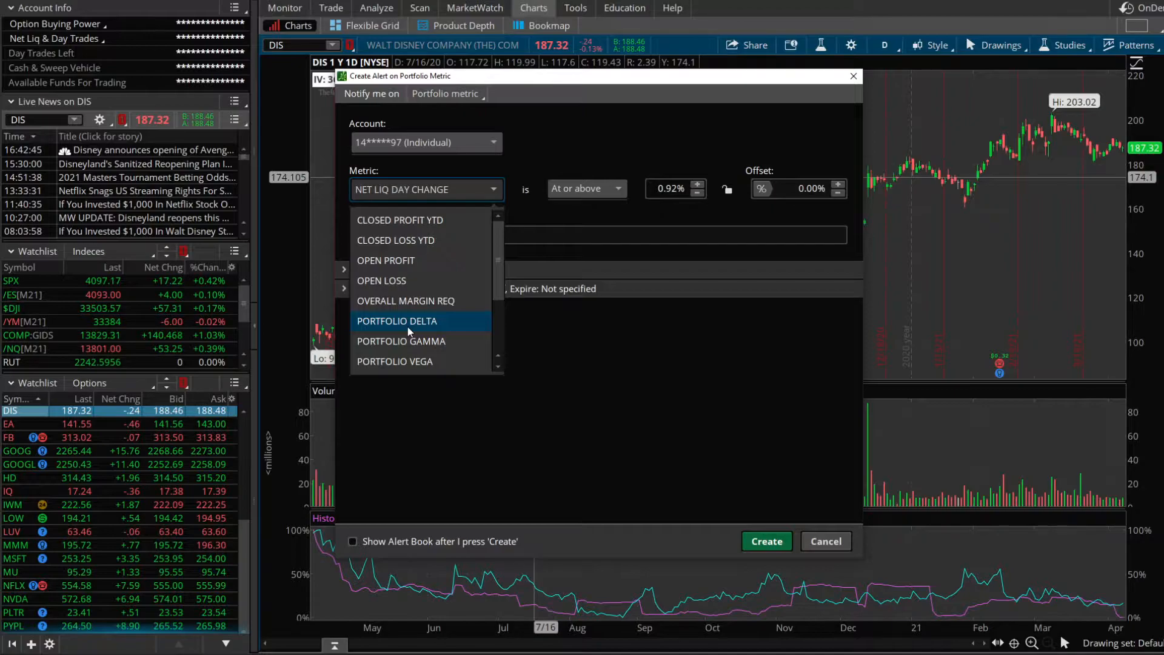
pyautogui.scroll(-3)
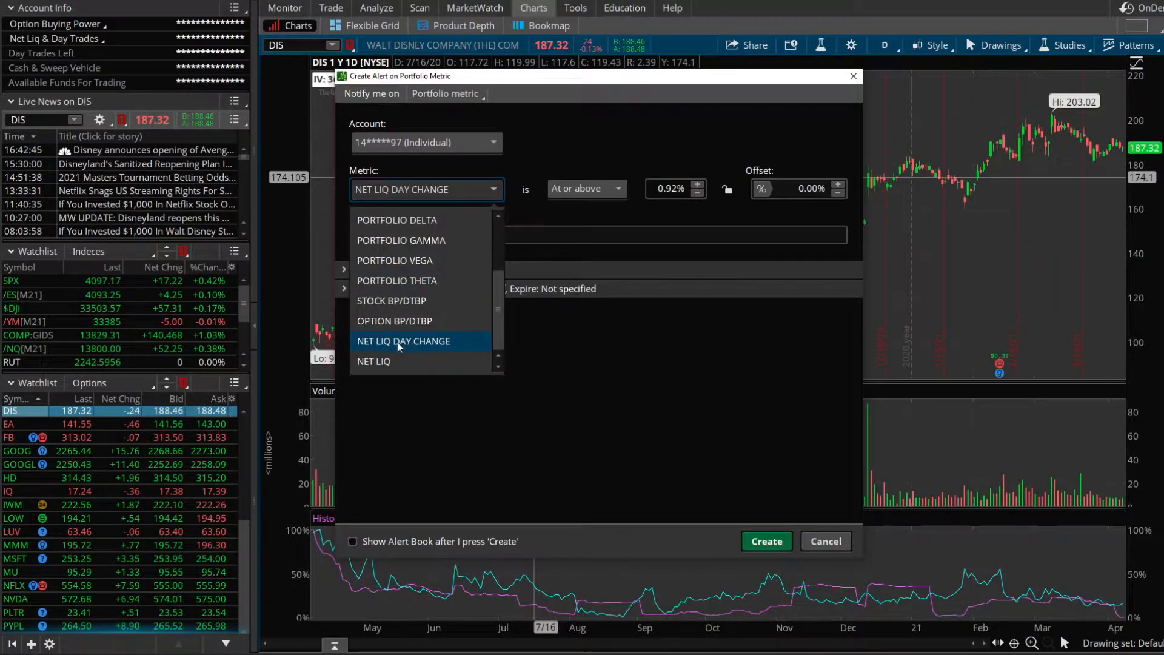
pyautogui.click(403, 341)
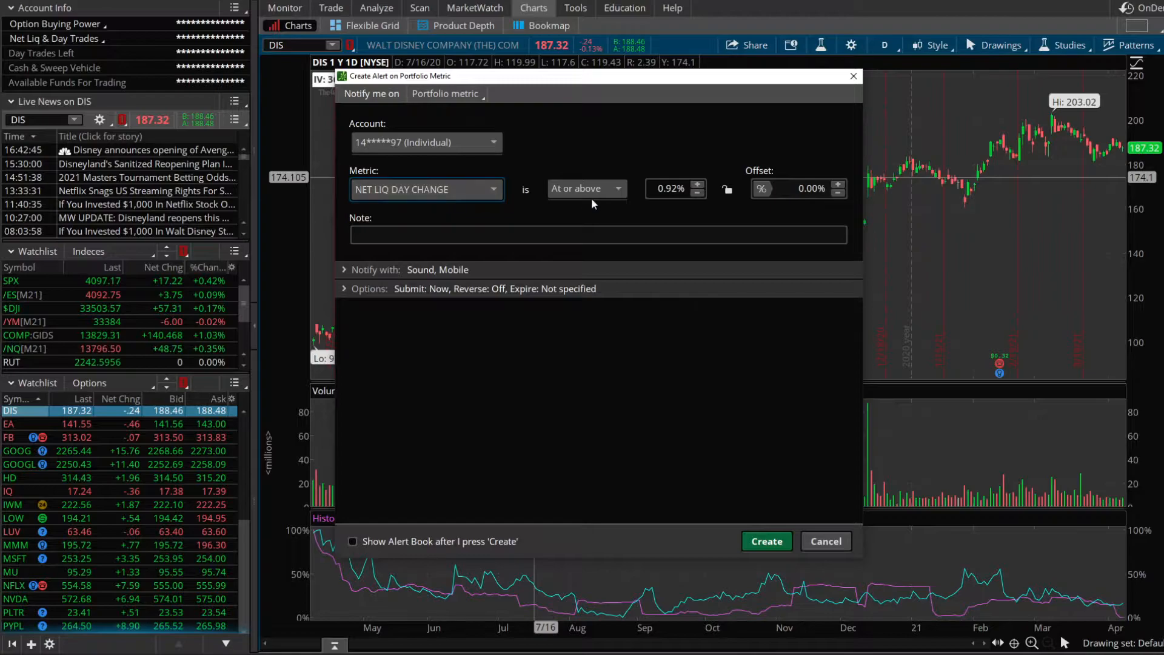
# - Create the alert for net liq day change at or below -3.00%
pyautogui.click(585, 188)
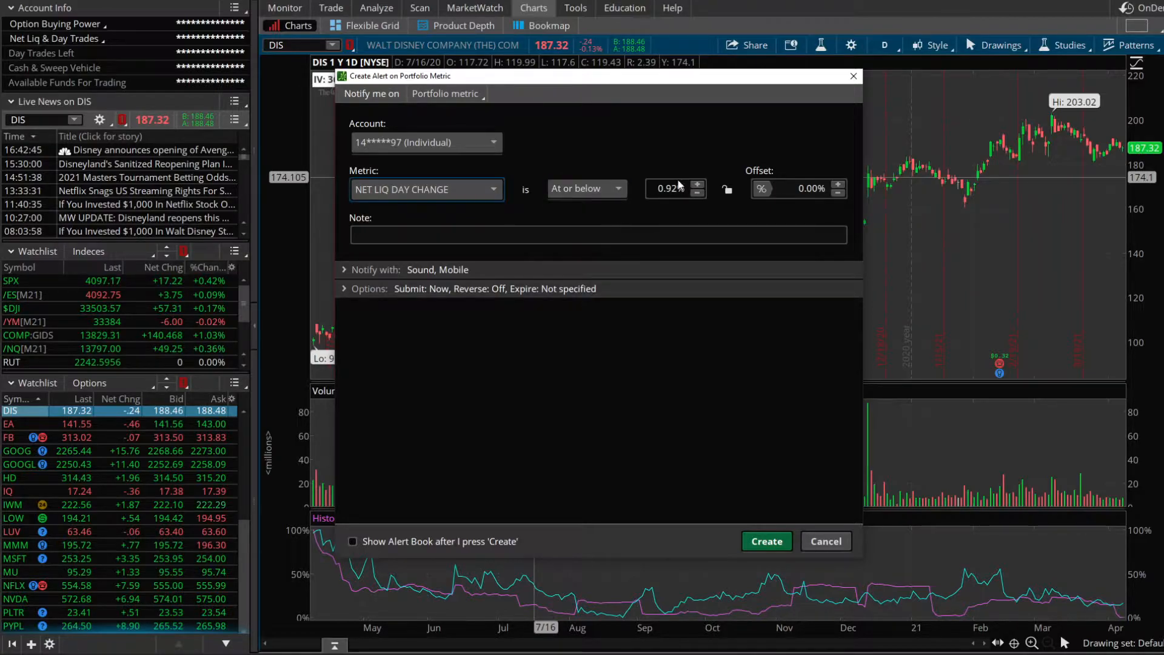
pyautogui.moveTo(727, 190)
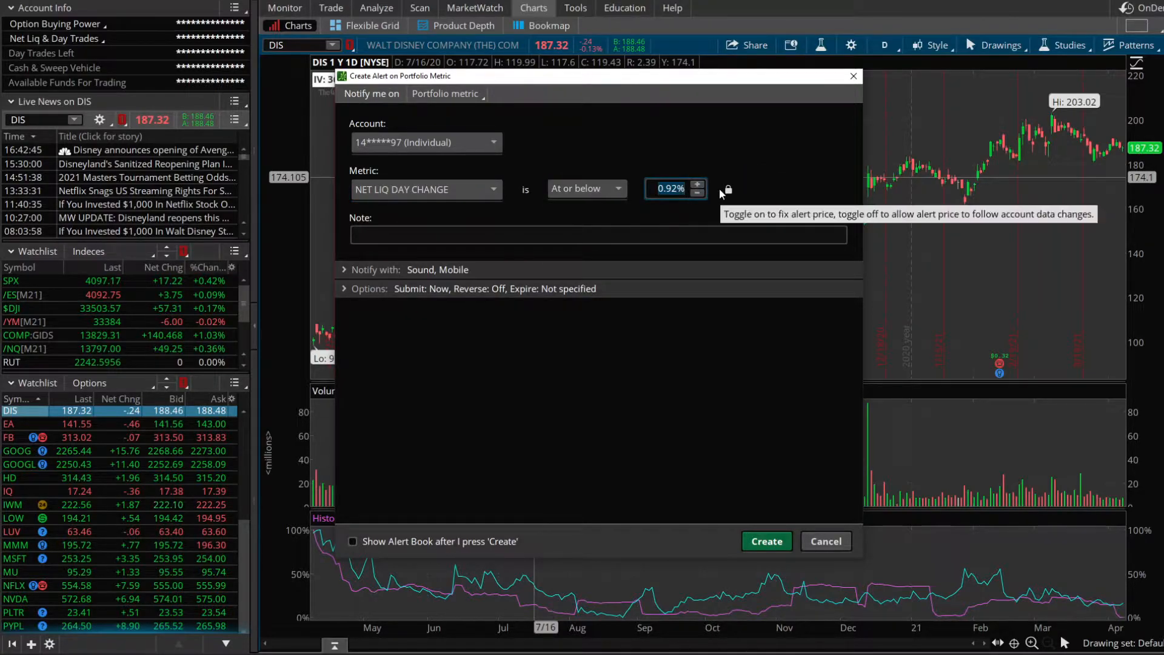
pyautogui.write('-3.00%')
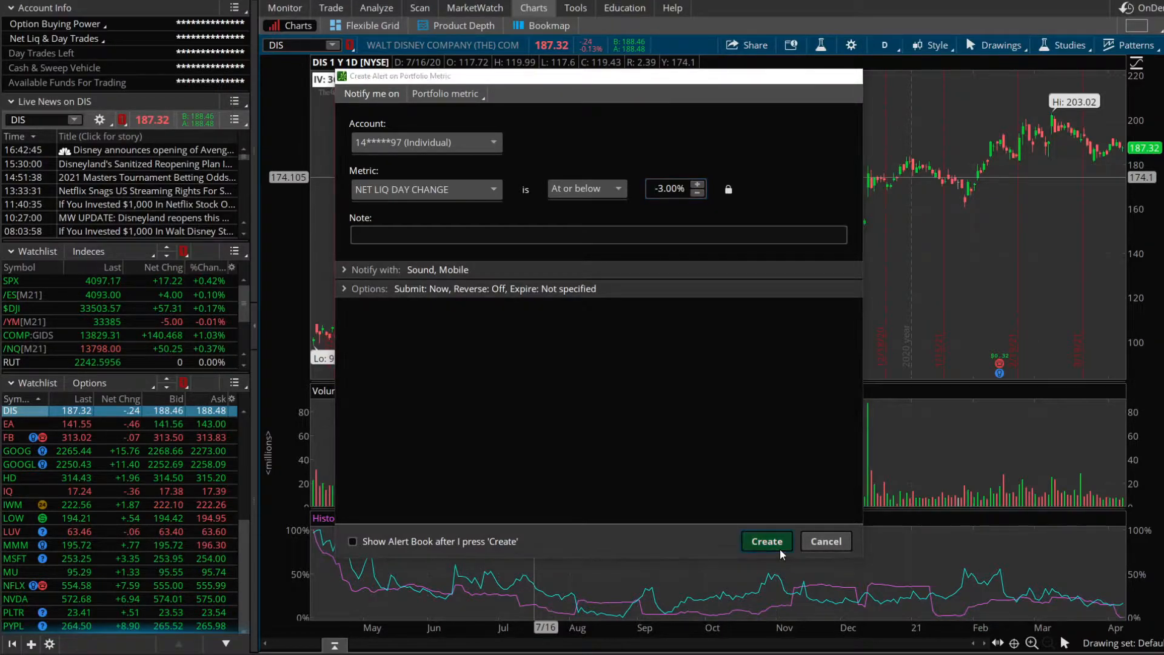
pyautogui.click(767, 541)
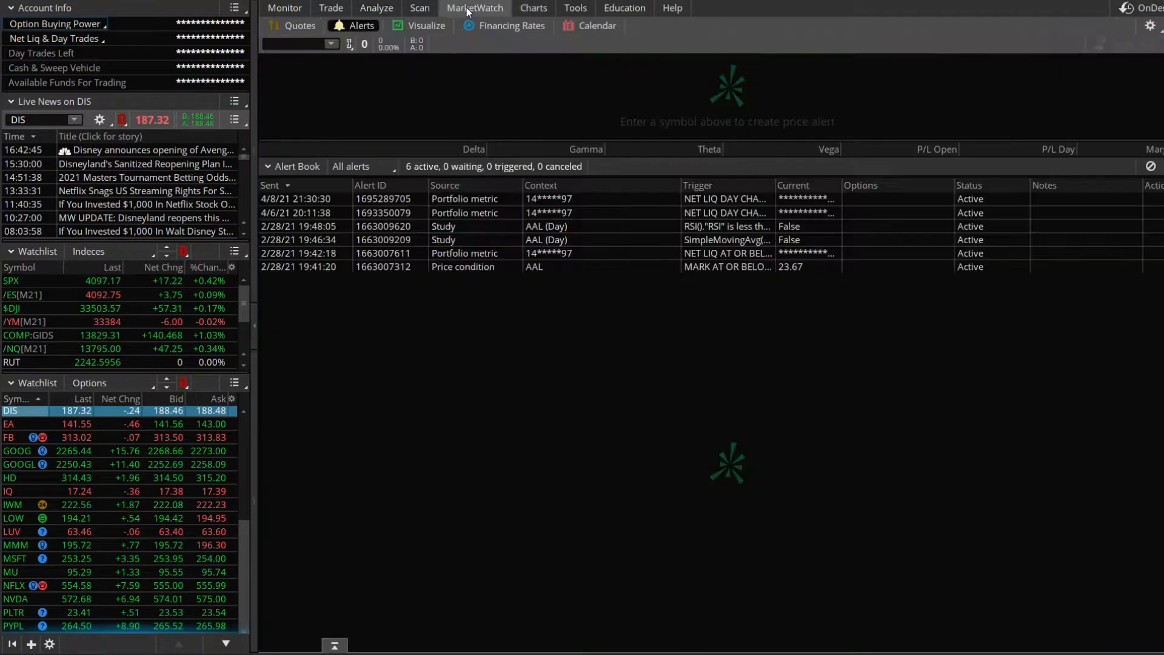
pyautogui.moveTo(546, 227)
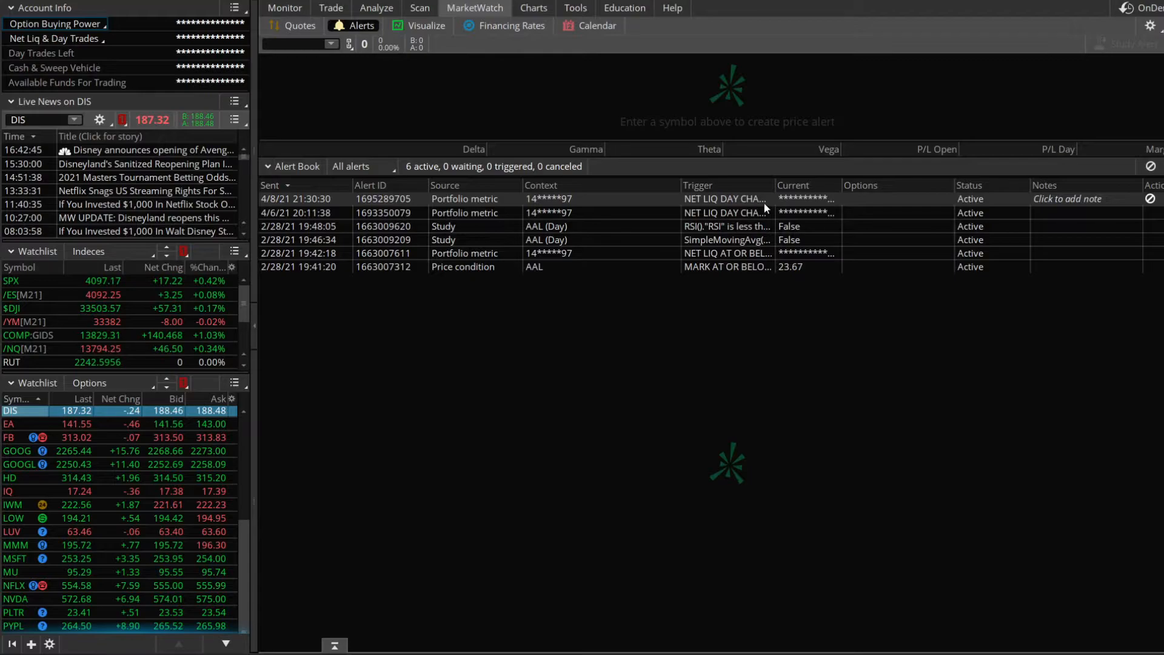
pyautogui.moveTo(802, 208)
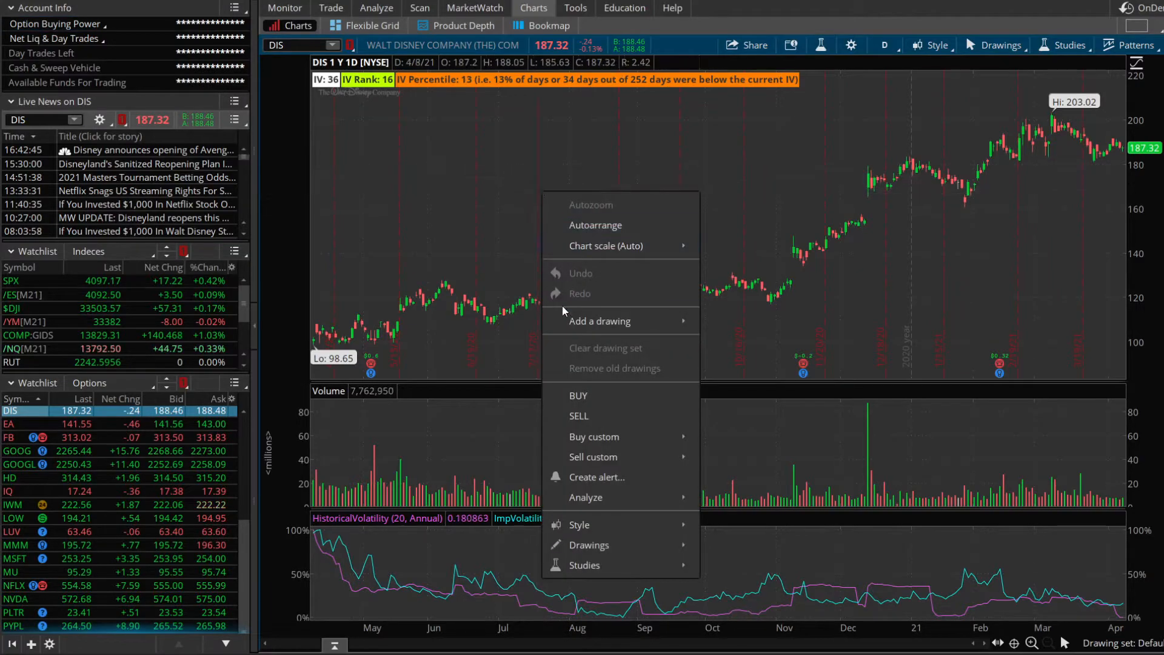
# - Start a new alert from the chart and view the available alert types
pyautogui.click(597, 477)
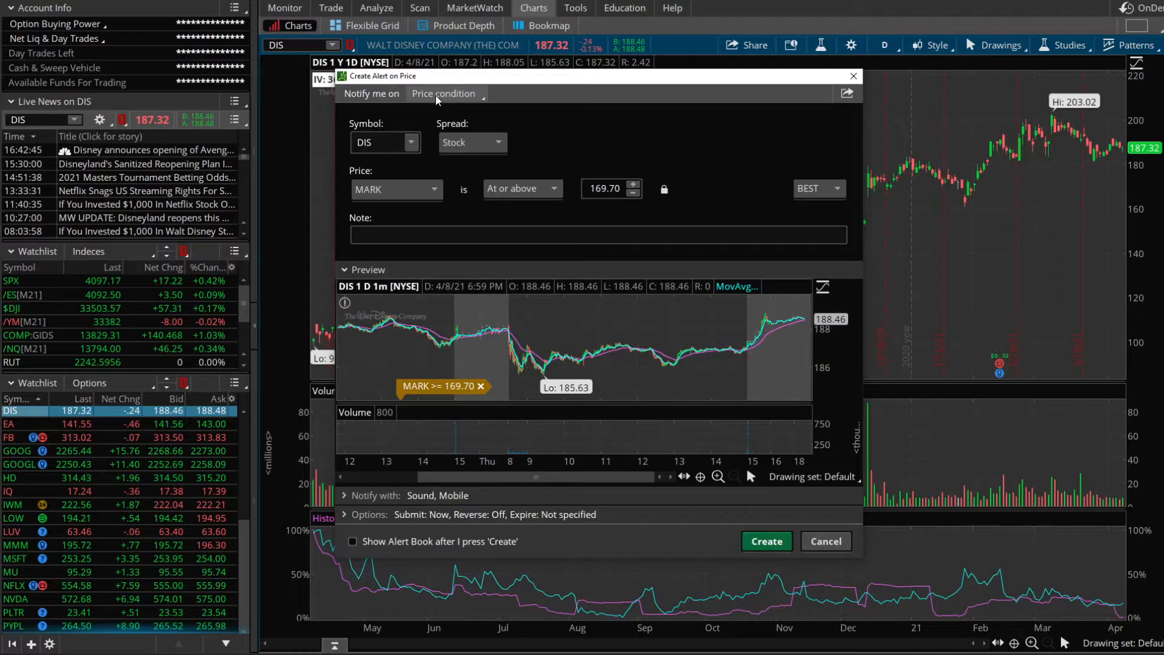
pyautogui.click(446, 93)
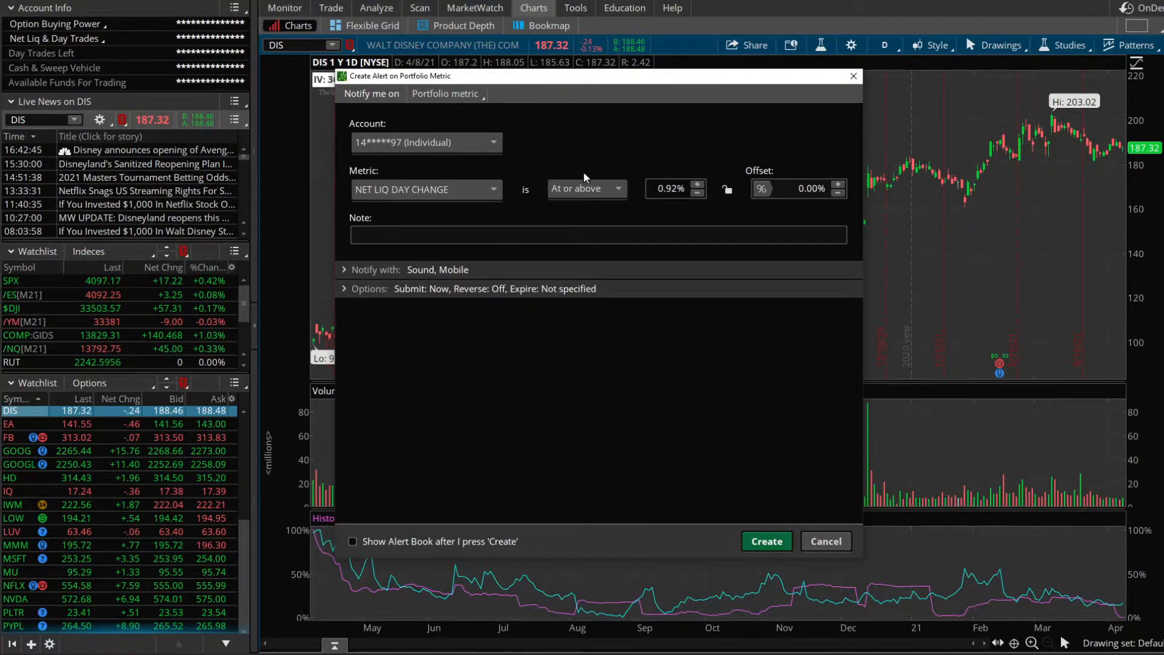
# - Set up a news alert limited to the symbol NFLX
pyautogui.click(446, 93)
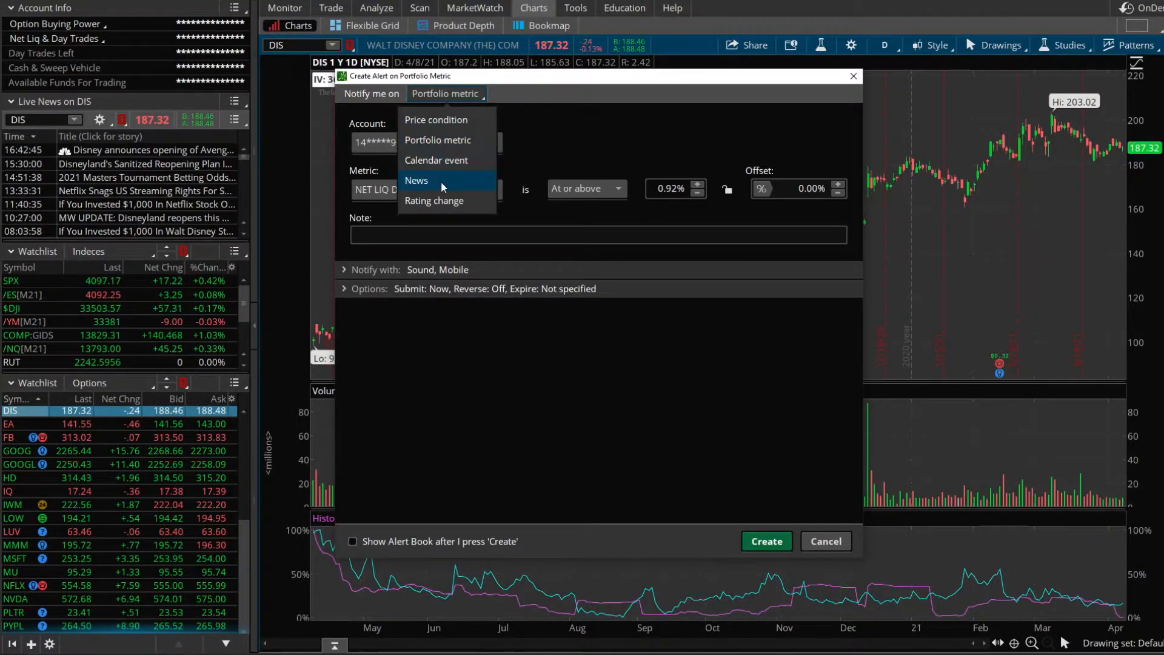
pyautogui.click(416, 180)
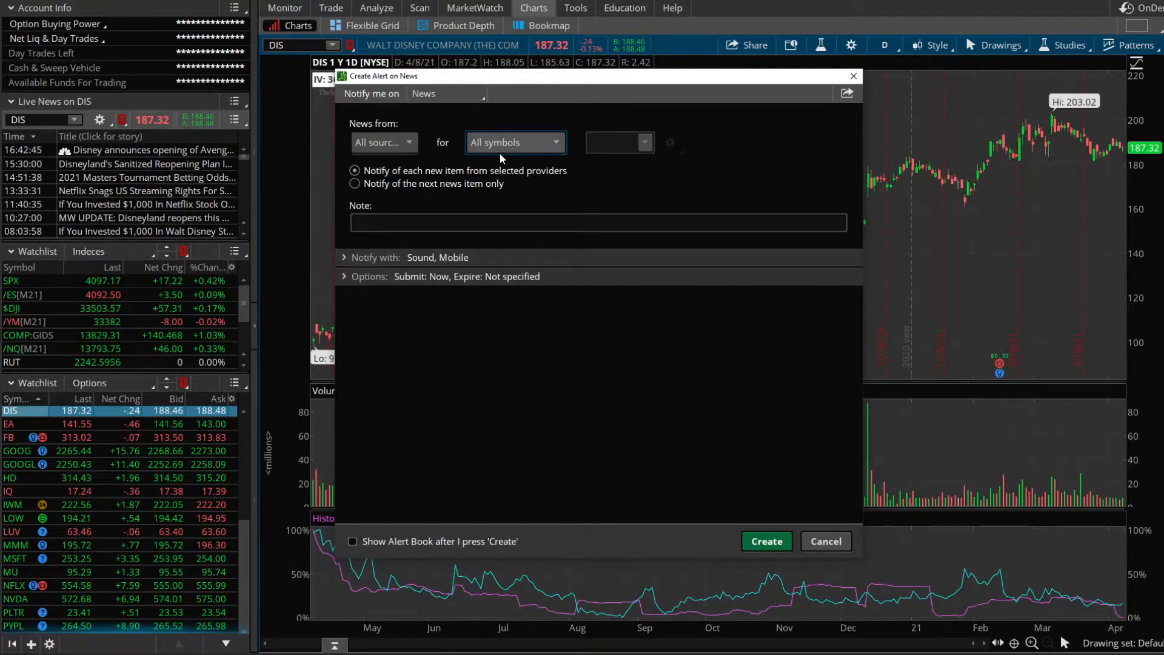
pyautogui.click(514, 142)
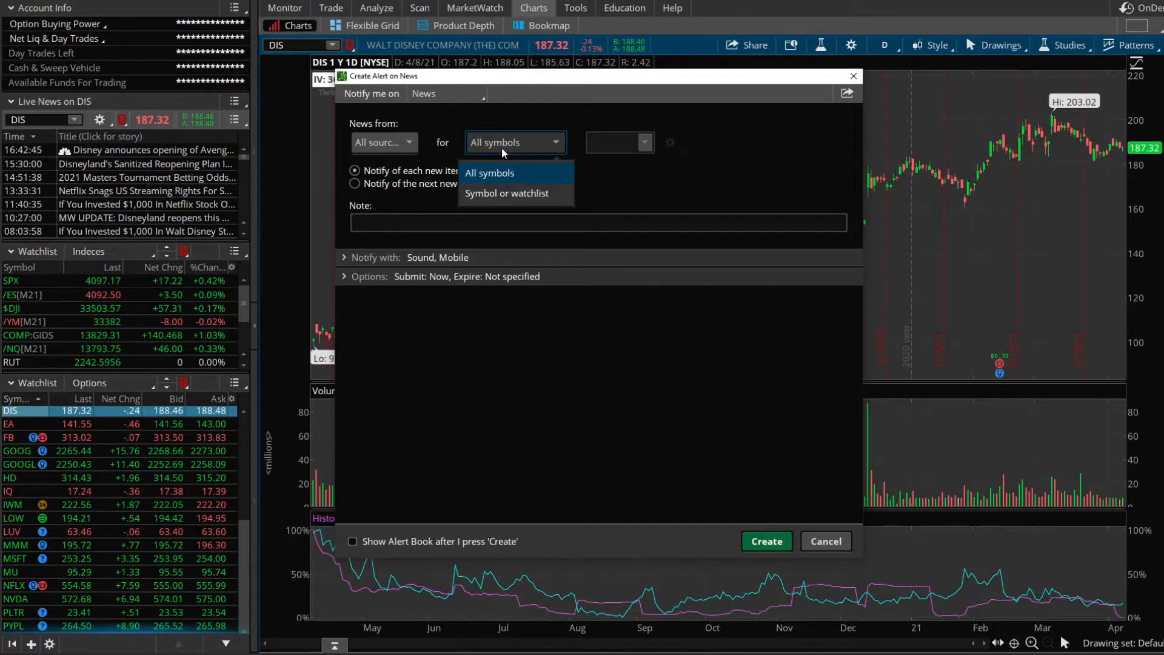
pyautogui.click(506, 193)
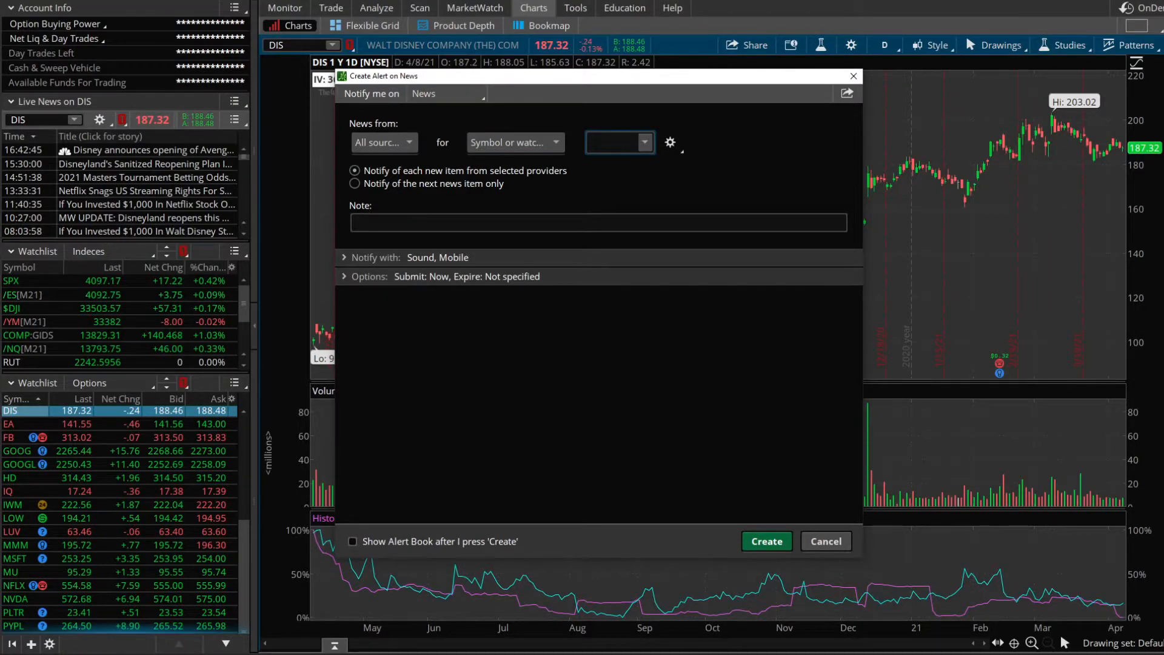
pyautogui.write('NFLX')
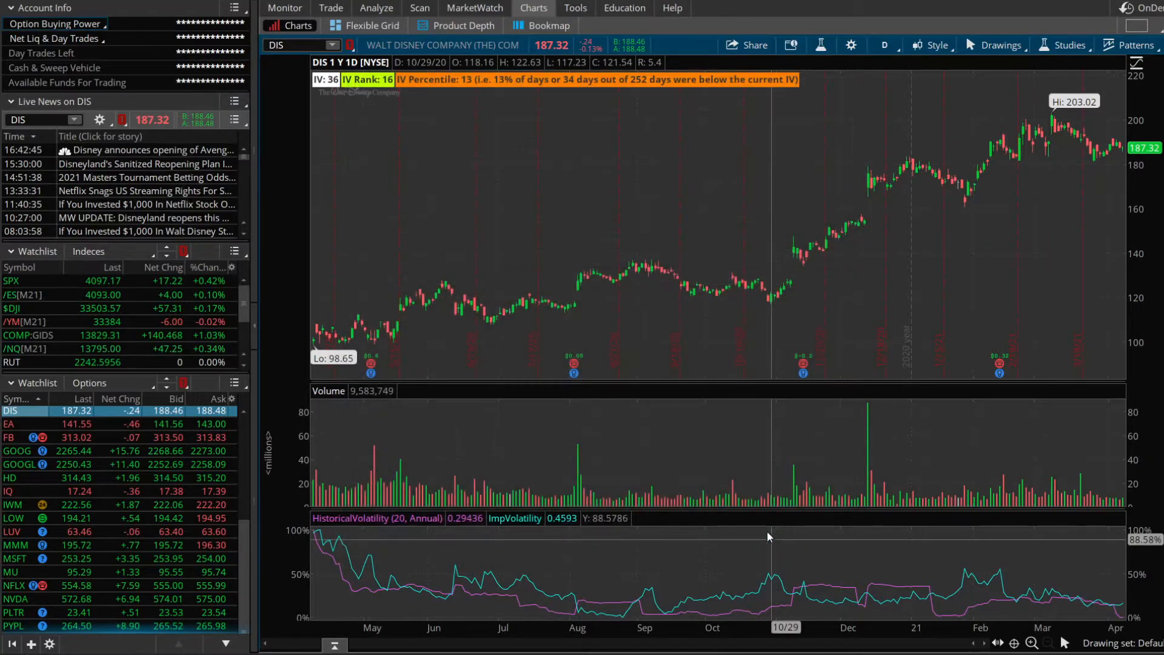
pyautogui.moveTo(583, 320)
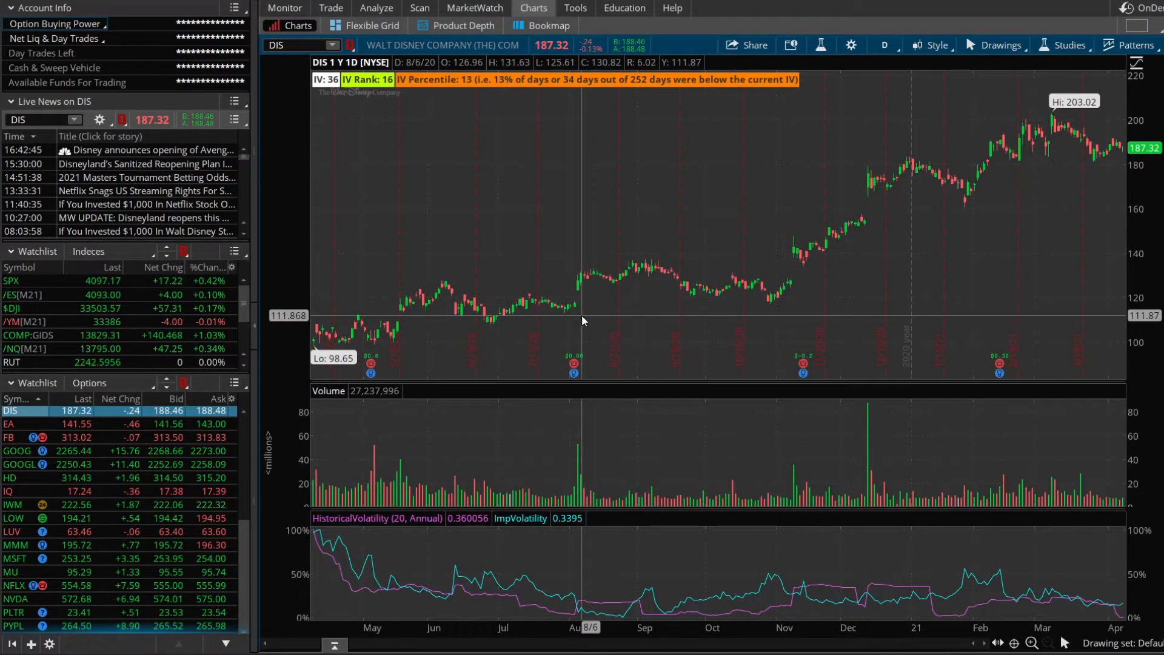
pyautogui.moveTo(552, 158)
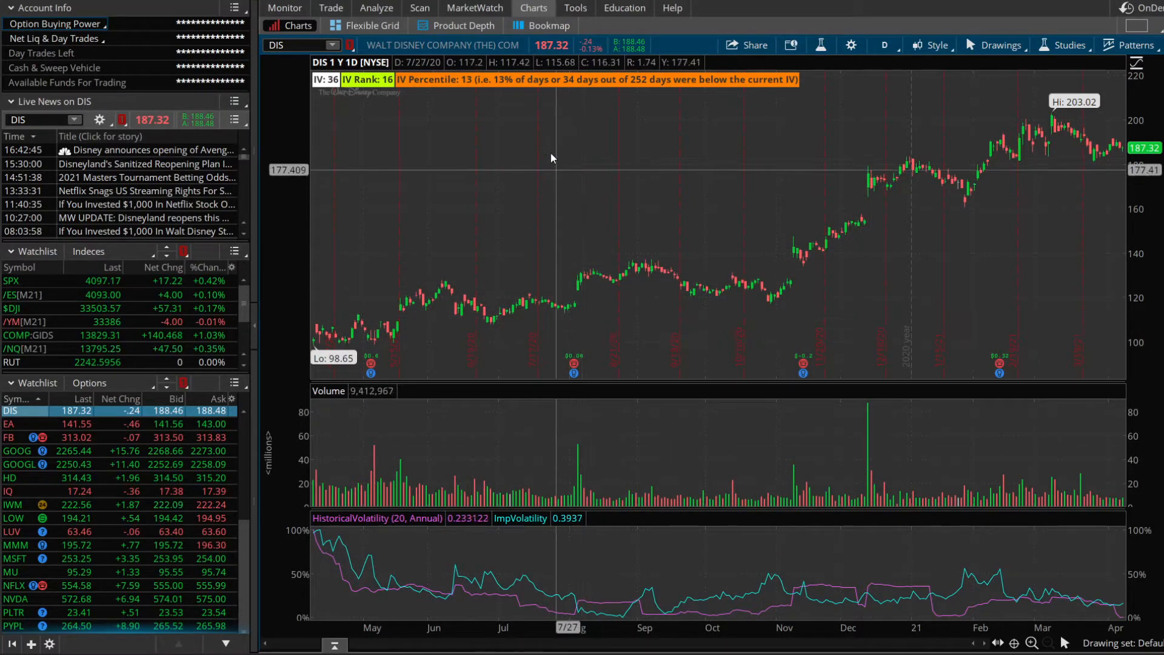
pyautogui.click(475, 9)
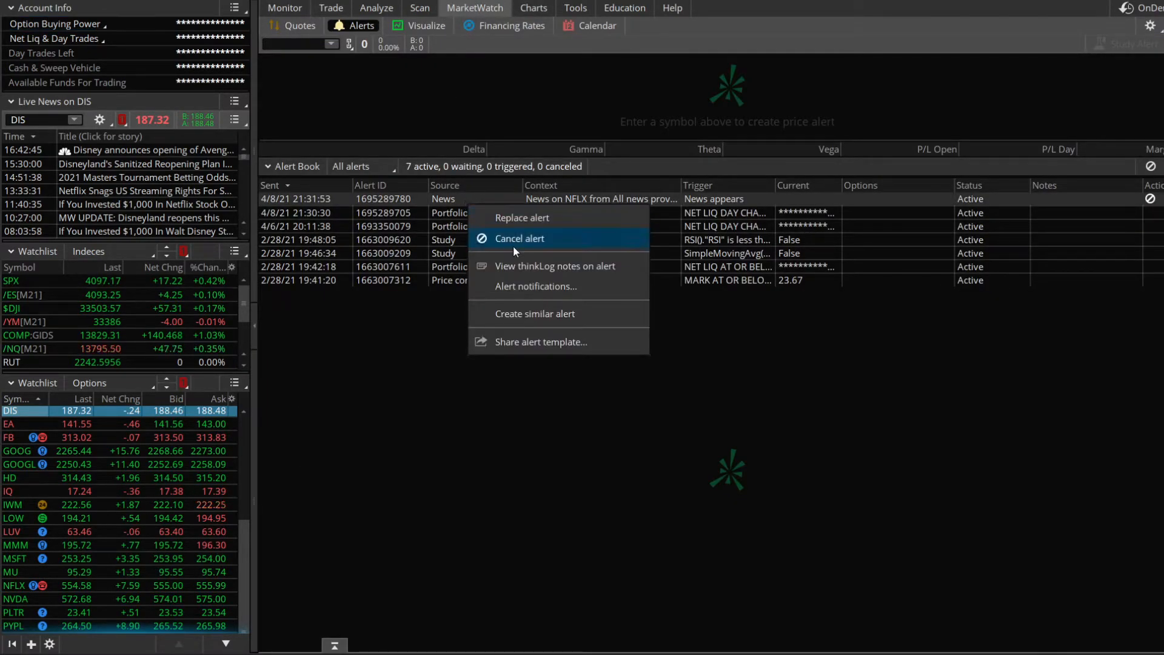
pyautogui.click(534, 8)
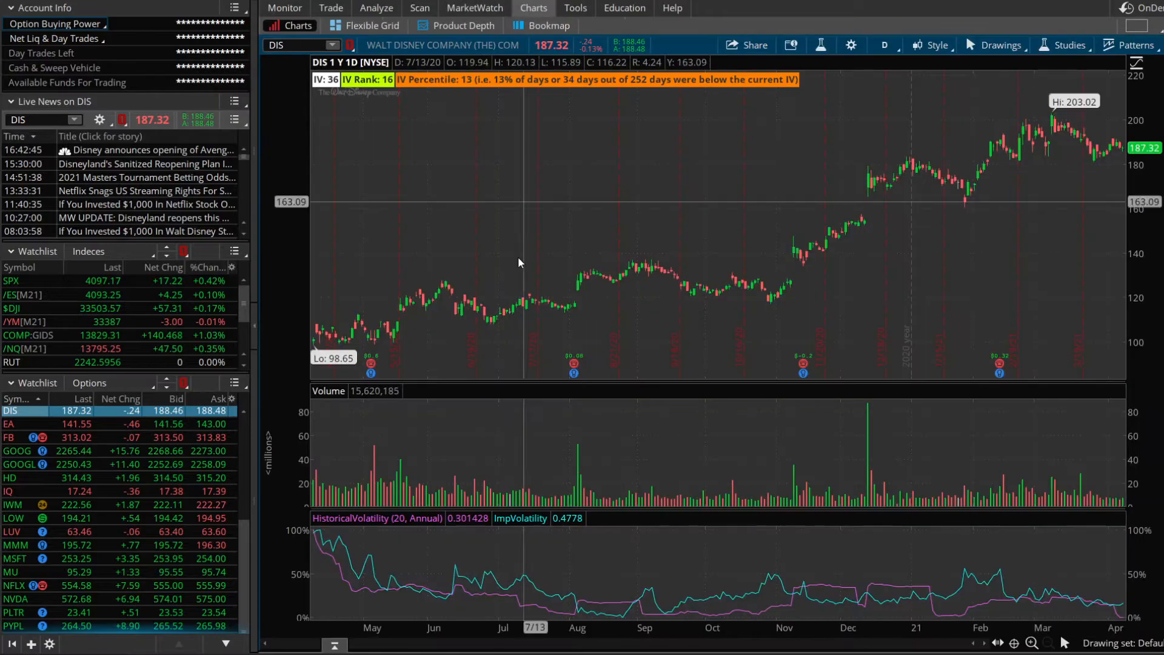
# - Start a rating change alert from the chart and review providers CFRA, The Street and Research Team
pyautogui.rightClick(520, 262)
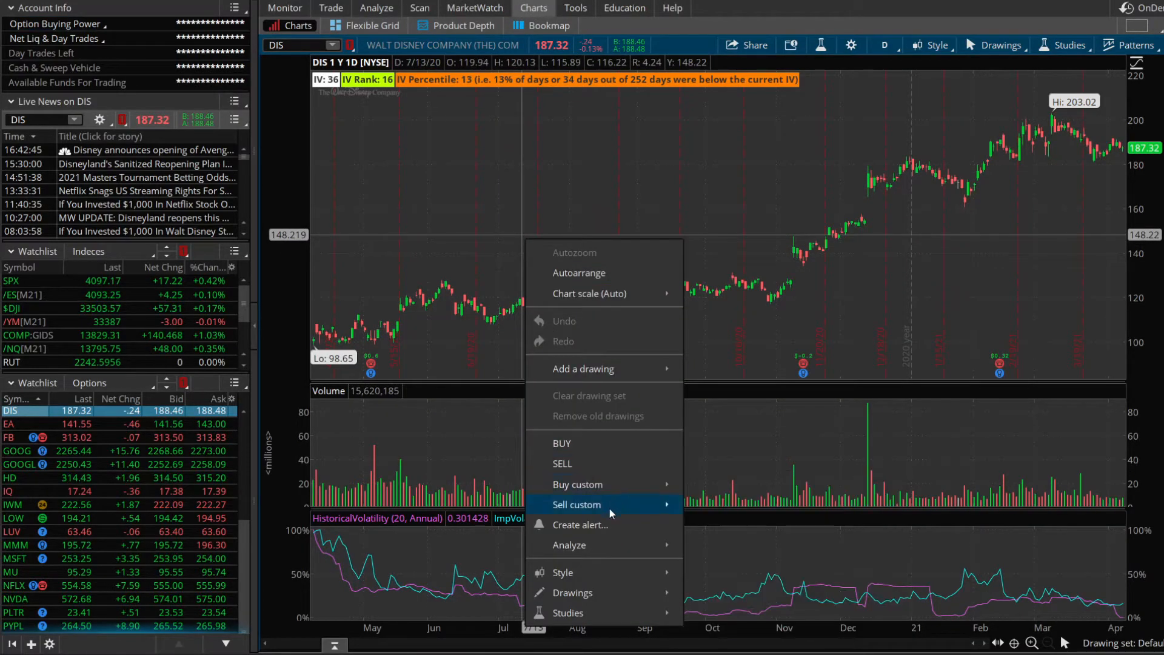
pyautogui.click(579, 524)
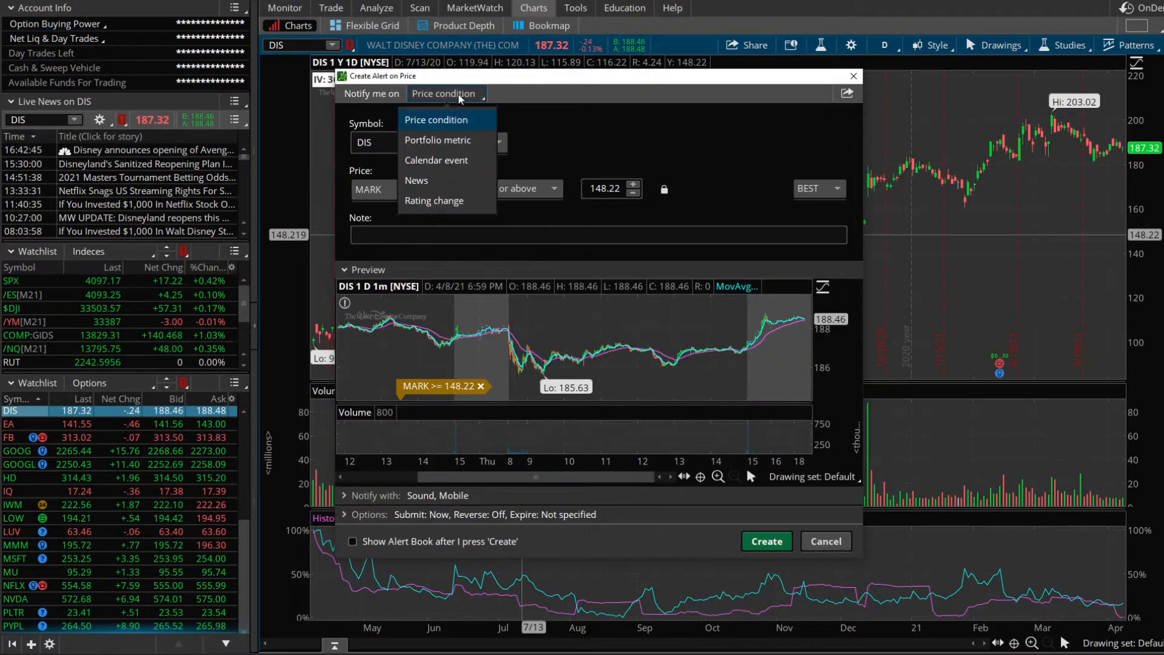
pyautogui.click(433, 200)
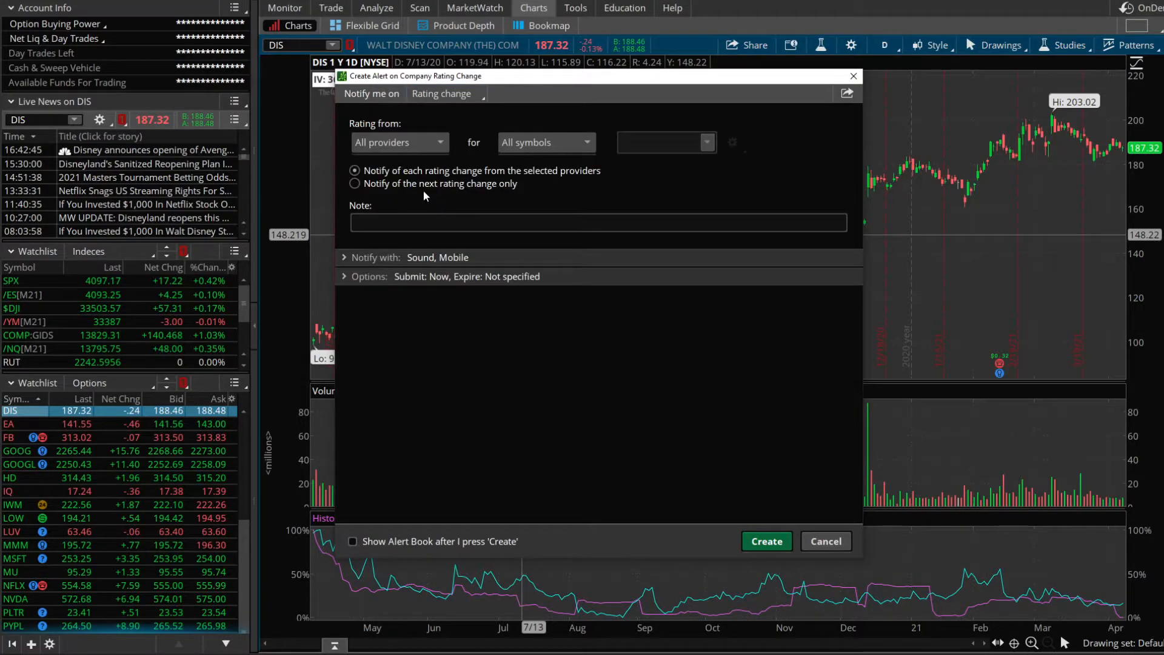
pyautogui.click(399, 142)
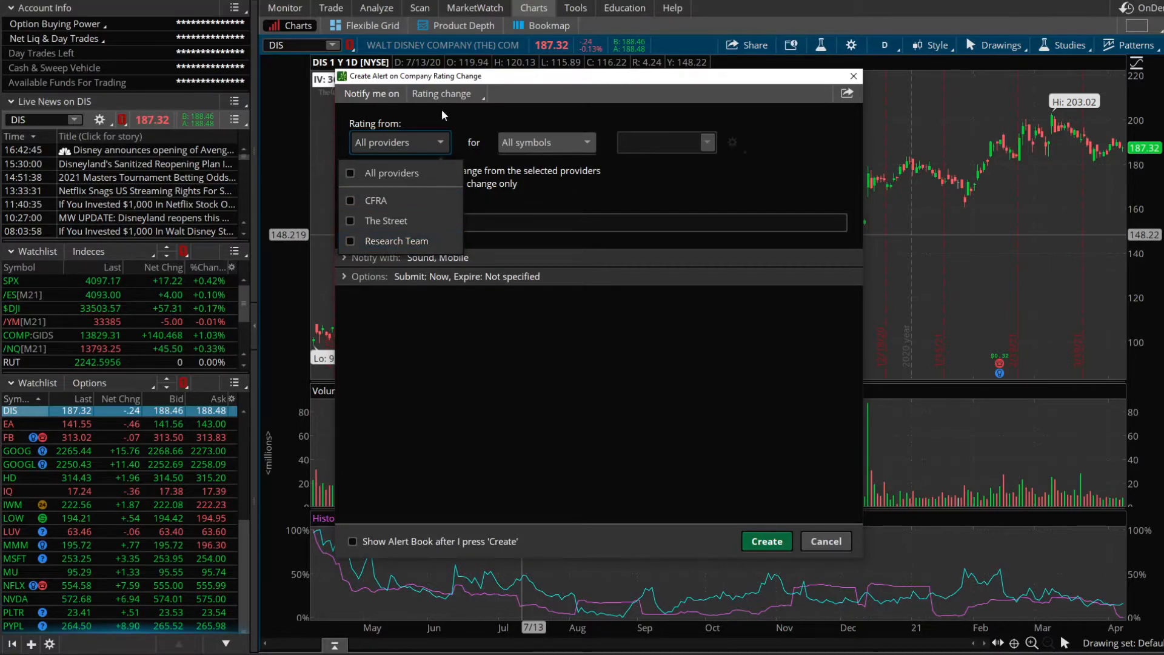
pyautogui.click(444, 93)
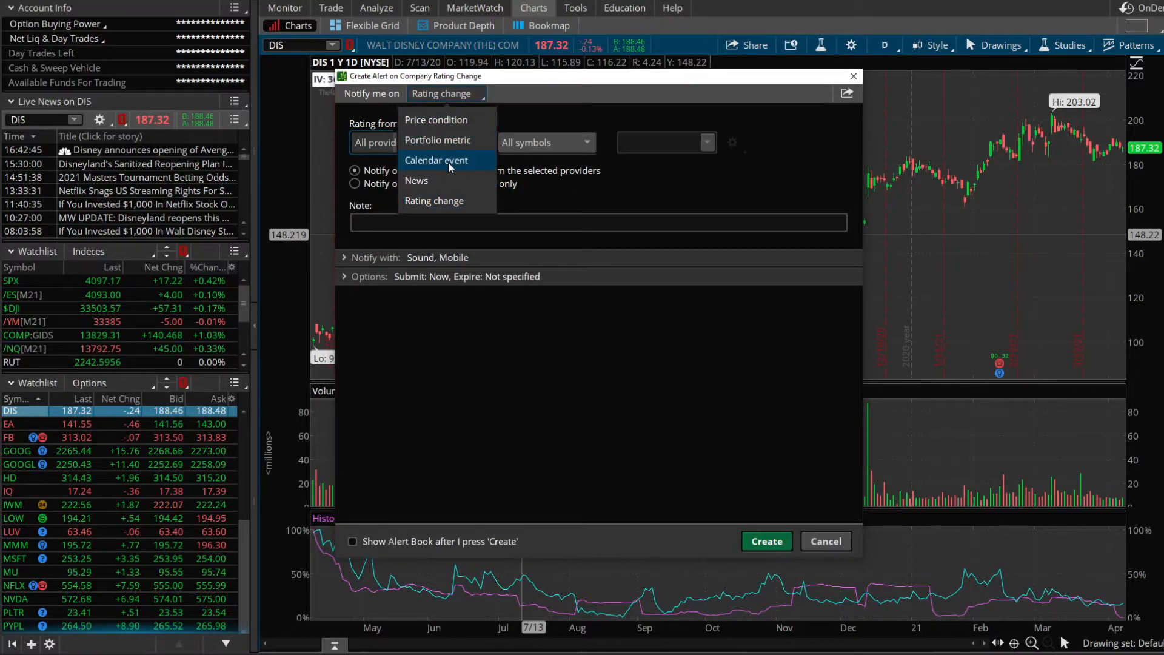
# - Switch the alert to calendar events and browse event types such as Ex Dividend
pyautogui.click(435, 160)
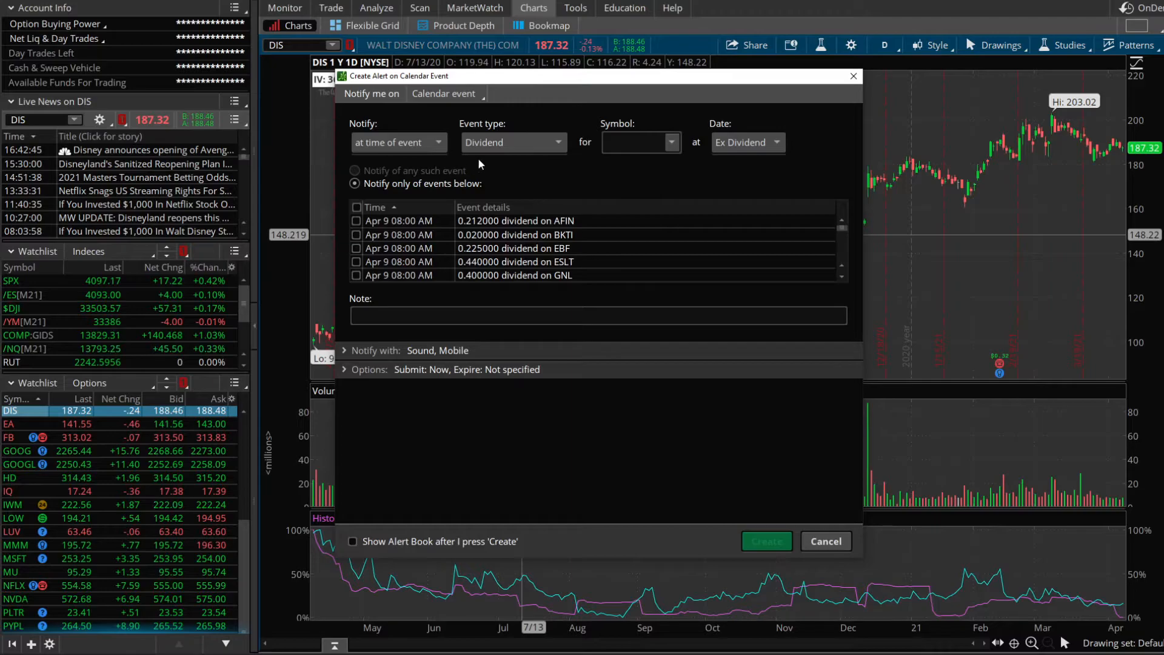
pyautogui.click(512, 142)
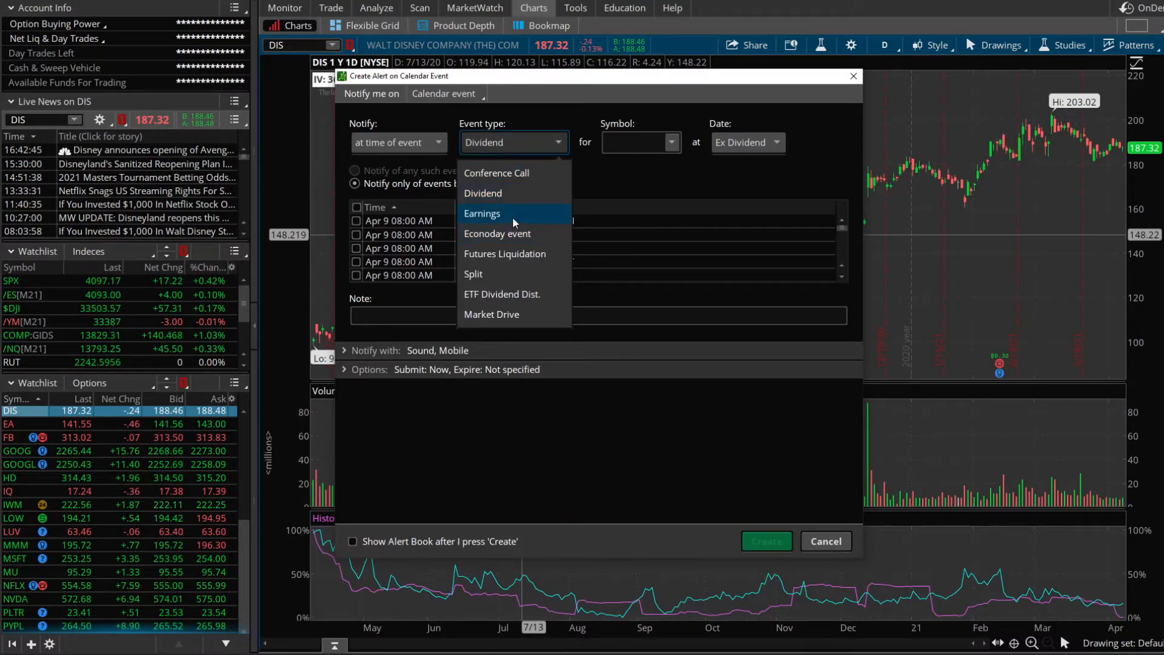
pyautogui.moveTo(503, 282)
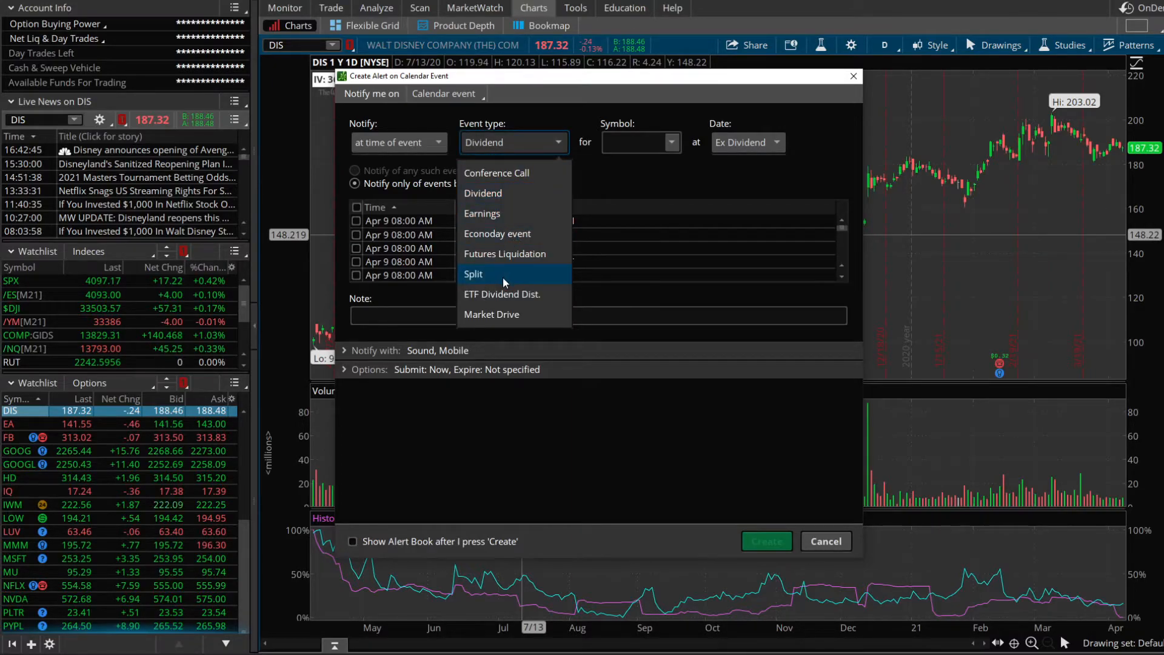